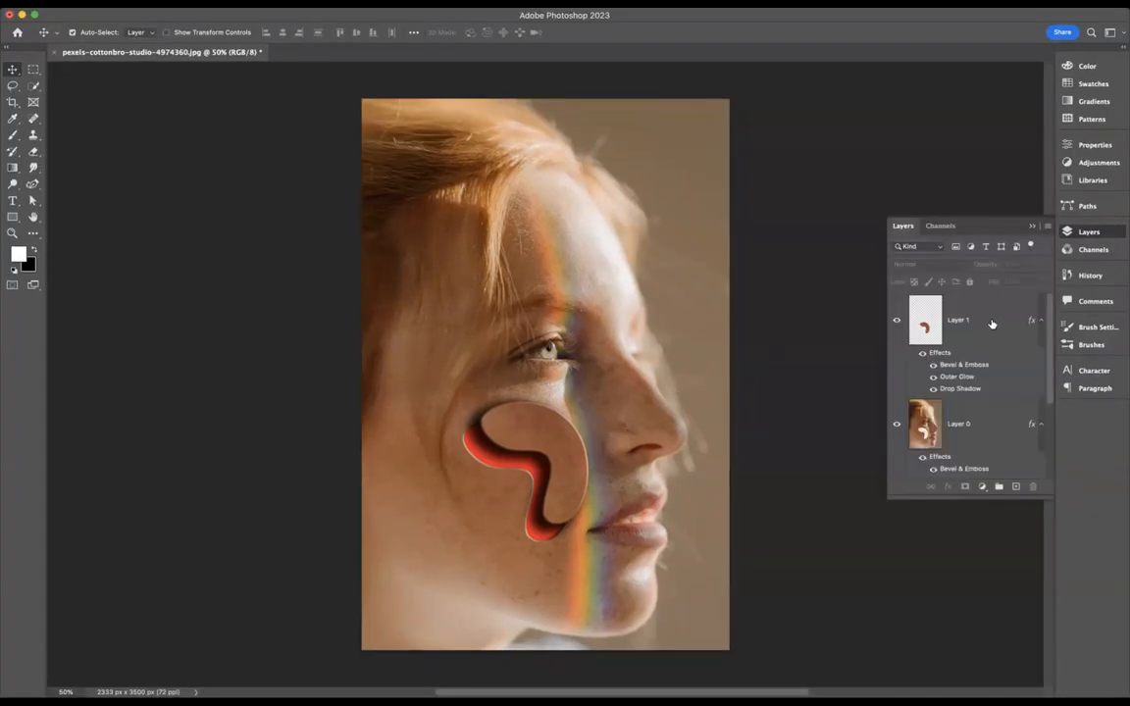
# Step: Revert to the original single-layer portrait and select its layer
pyautogui.click(958, 320)
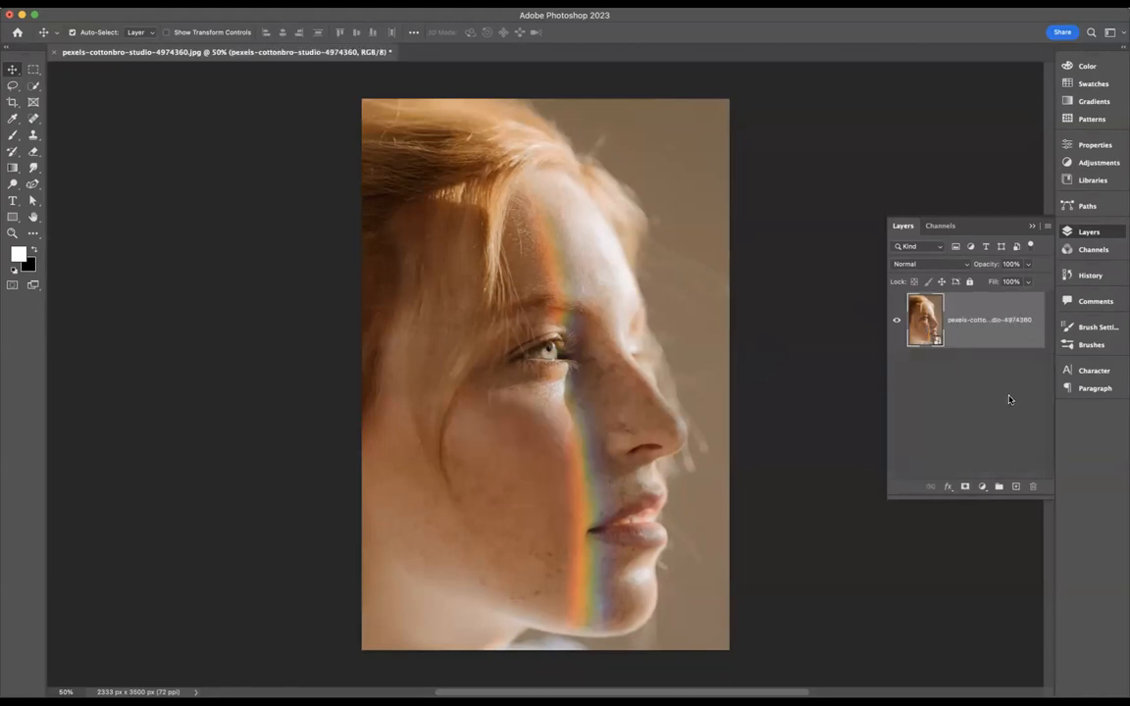
pyautogui.moveTo(1004, 354)
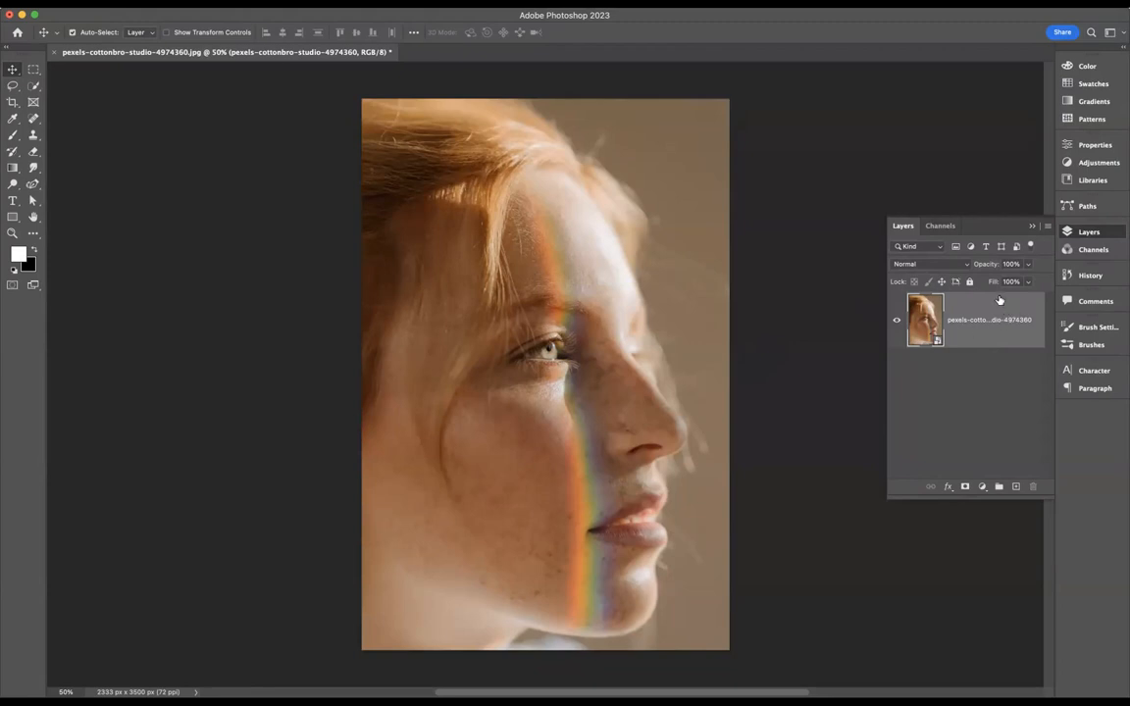
pyautogui.click(922, 319)
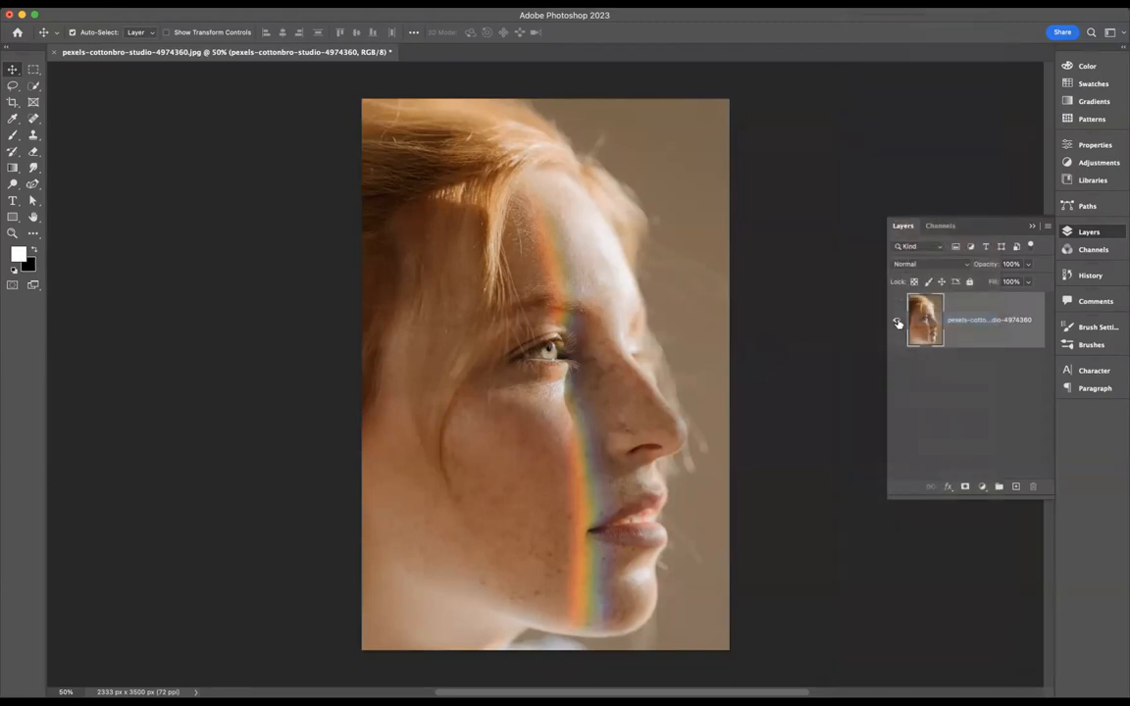
pyautogui.click(895, 320)
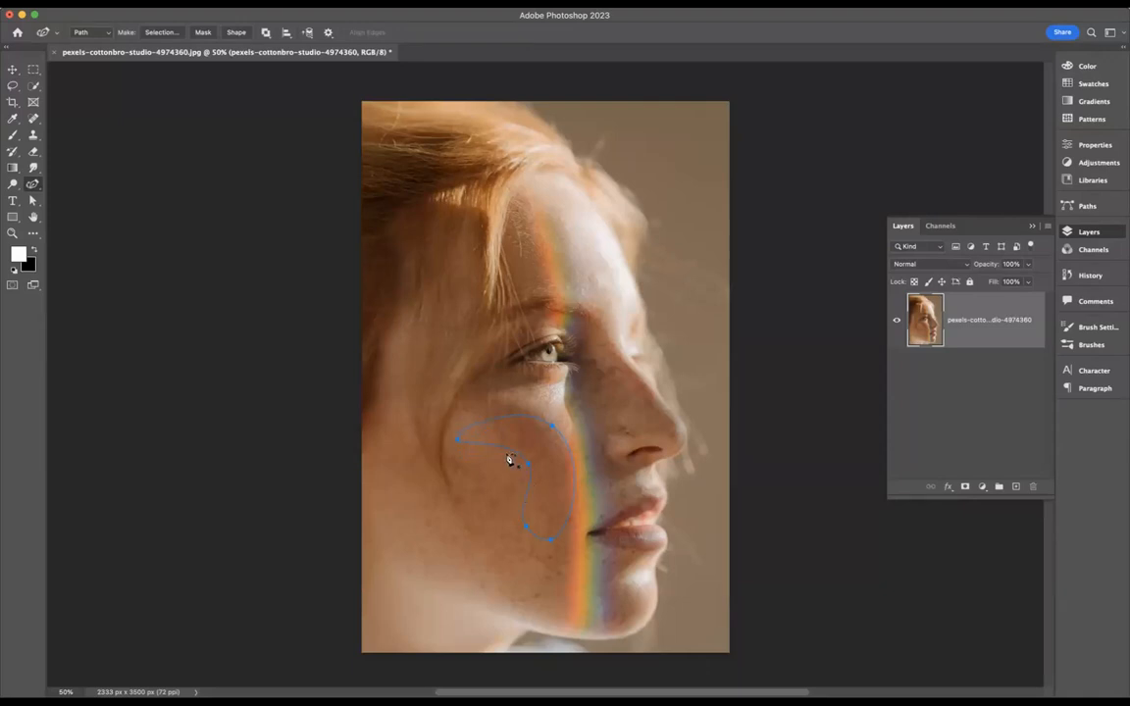
# Step: Convert the curved cheek path into a selection with Make Selection
pyautogui.rightClick(509, 459)
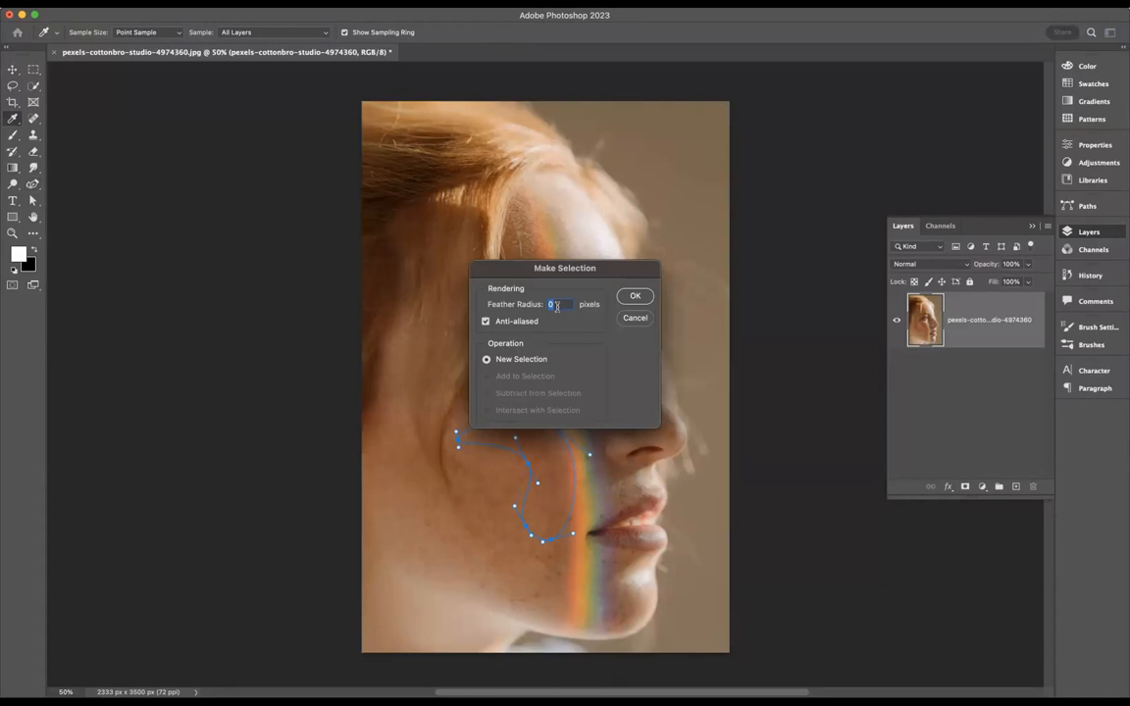
pyautogui.click(635, 295)
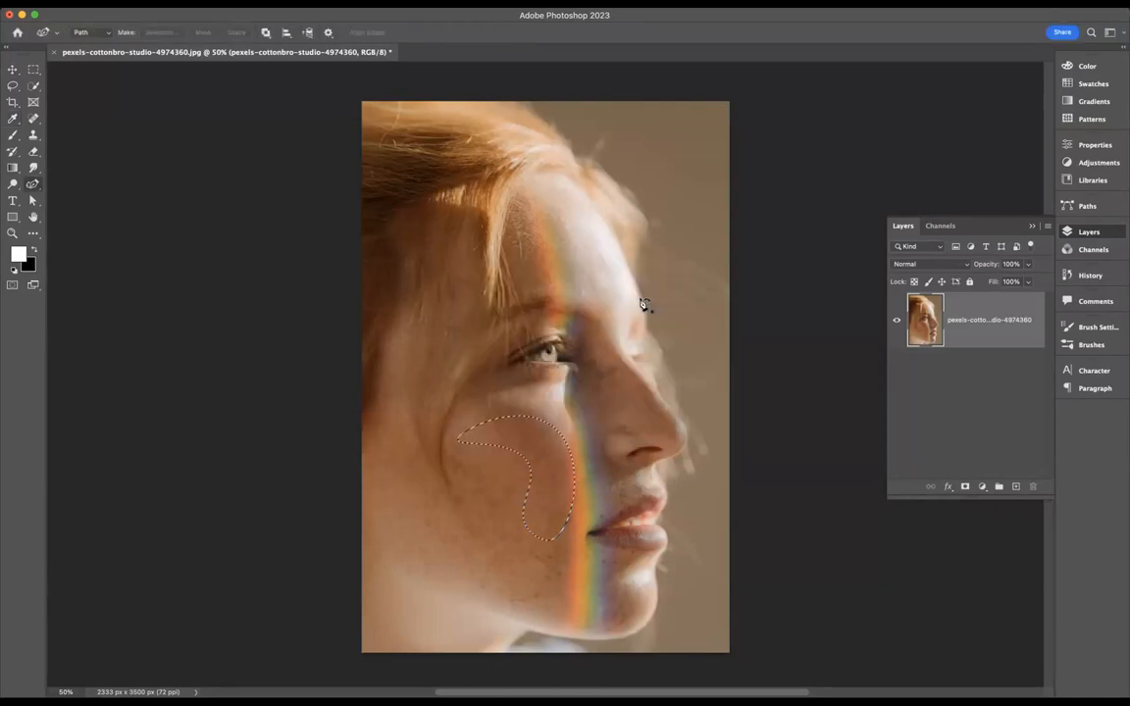
# Step: Cut the cheek selection to a new layer via Layer via Cut and shift it down-right
pyautogui.click(33, 68)
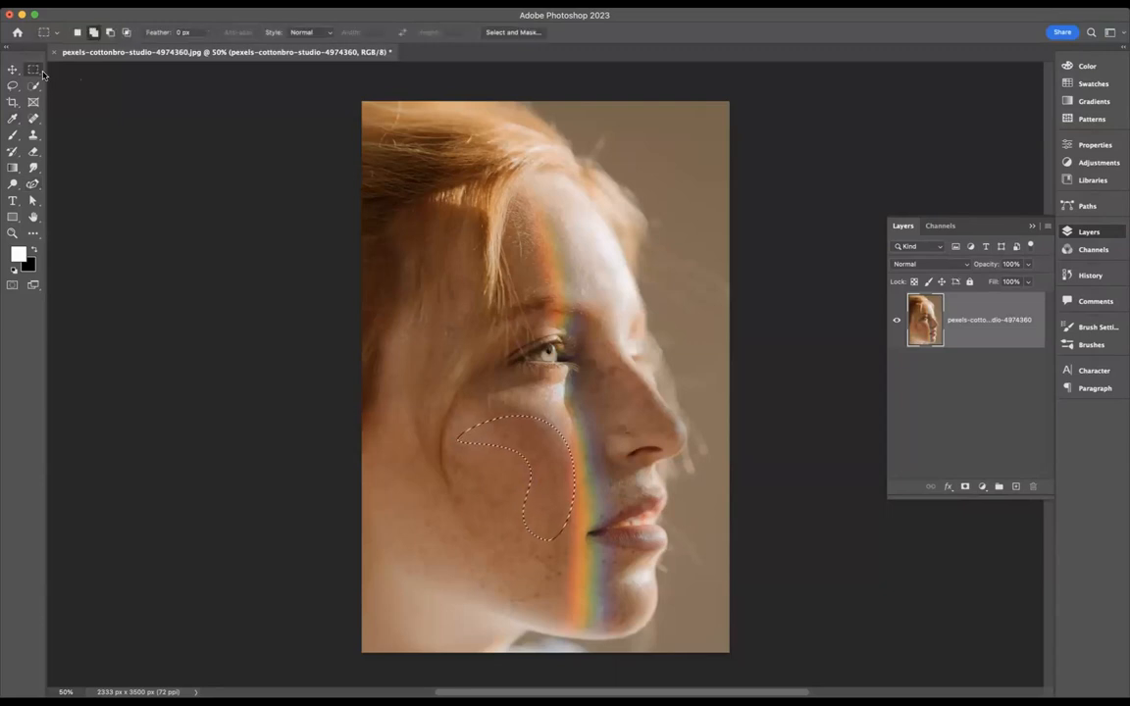
pyautogui.rightClick(534, 461)
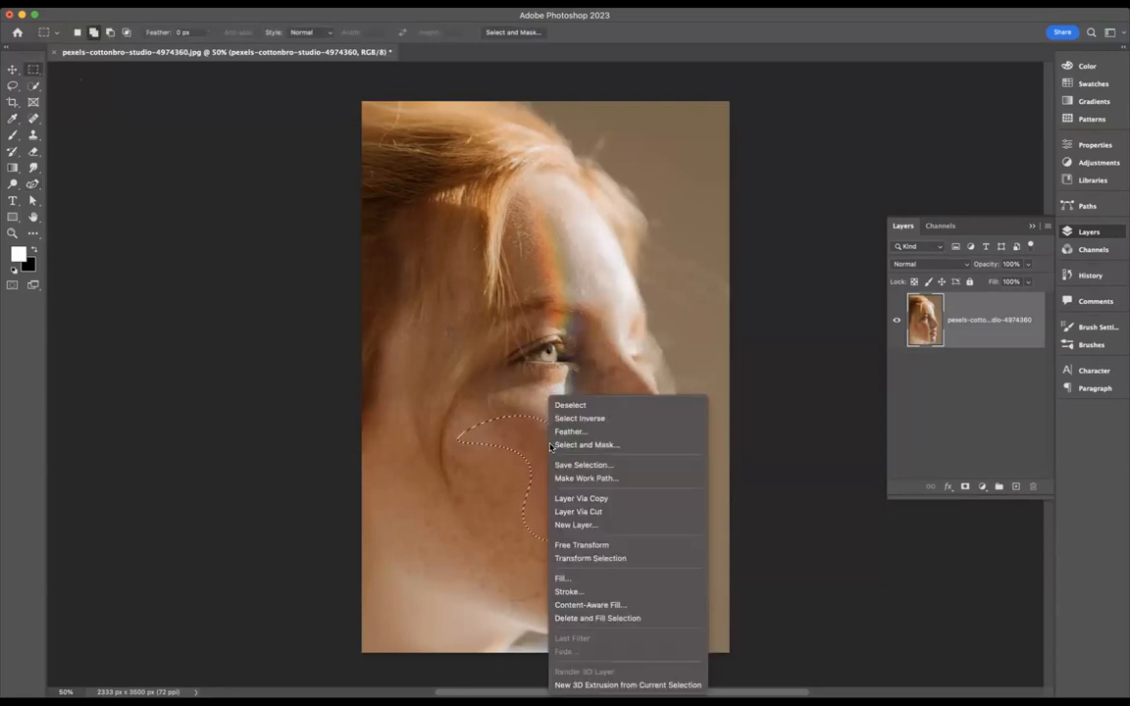
pyautogui.moveTo(578, 511)
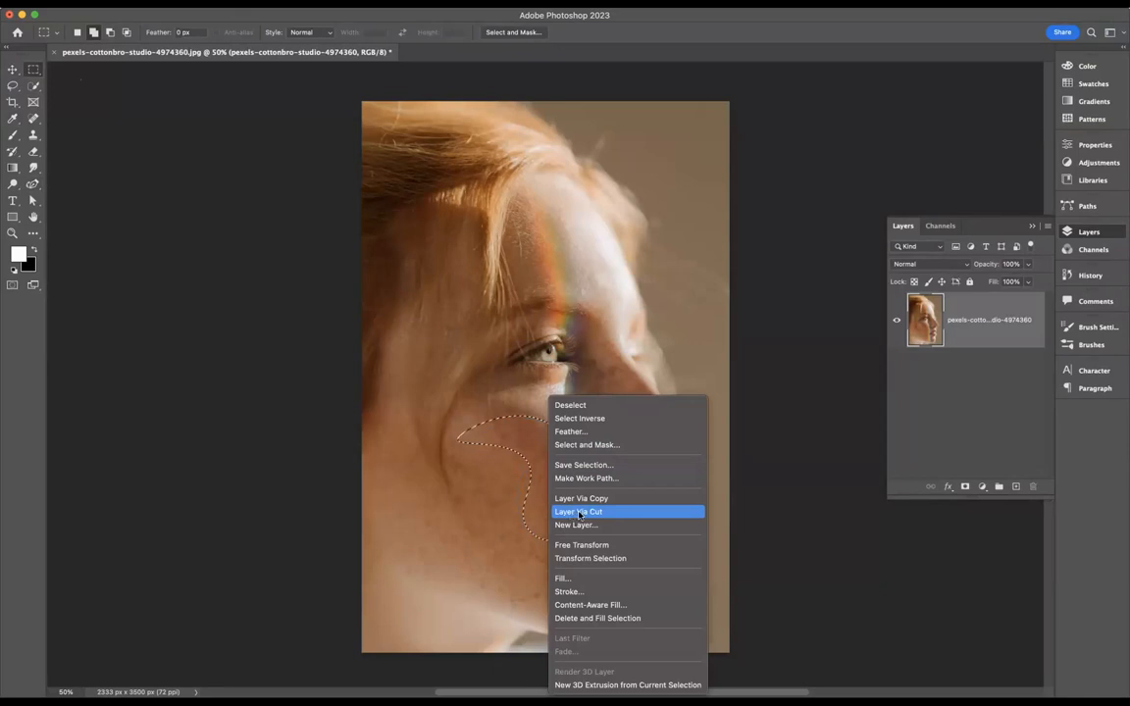
pyautogui.click(578, 511)
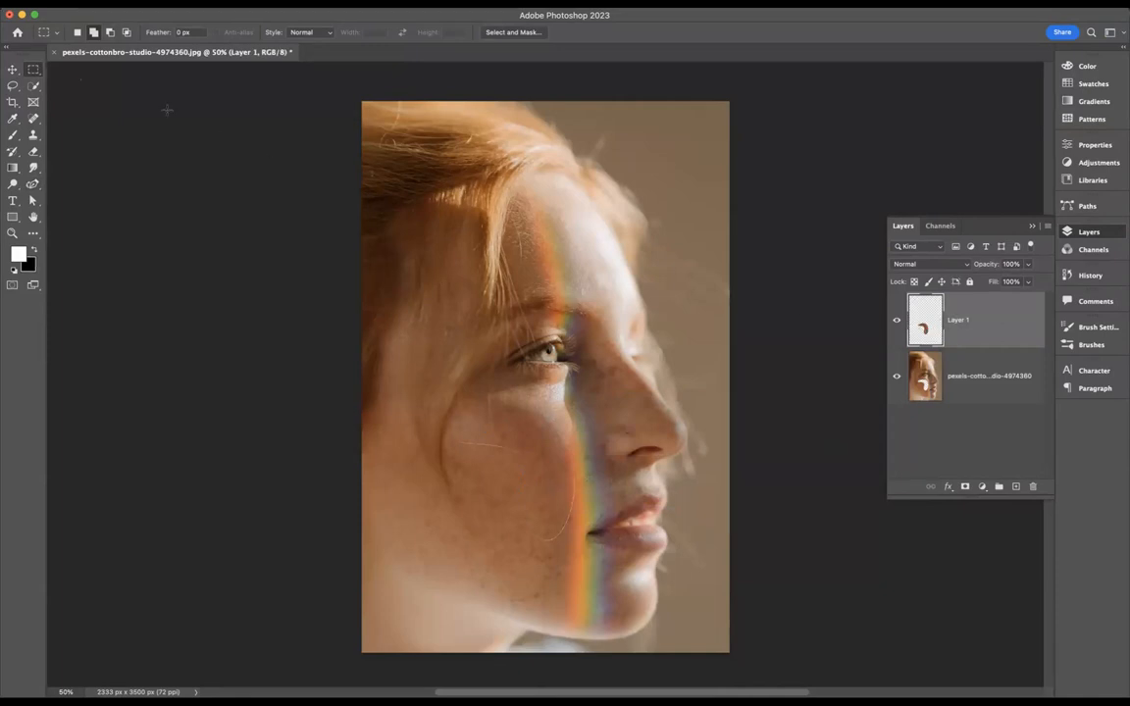
pyautogui.click(12, 70)
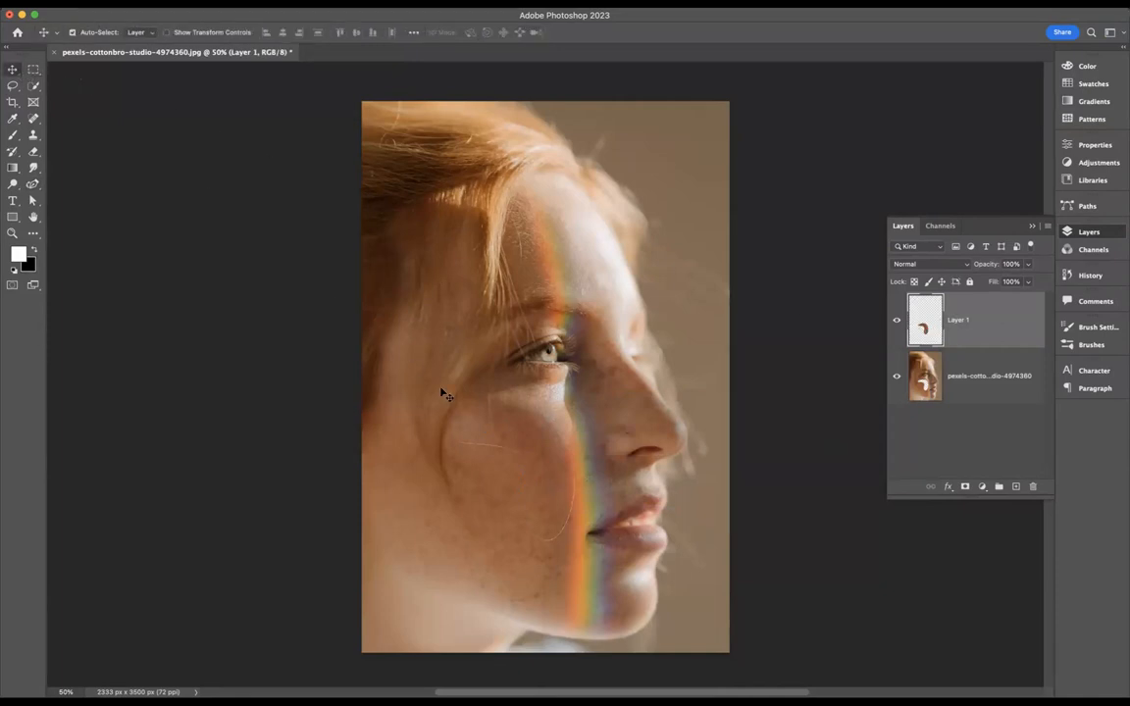
pyautogui.moveTo(465, 437); pyautogui.dragTo(554, 534)
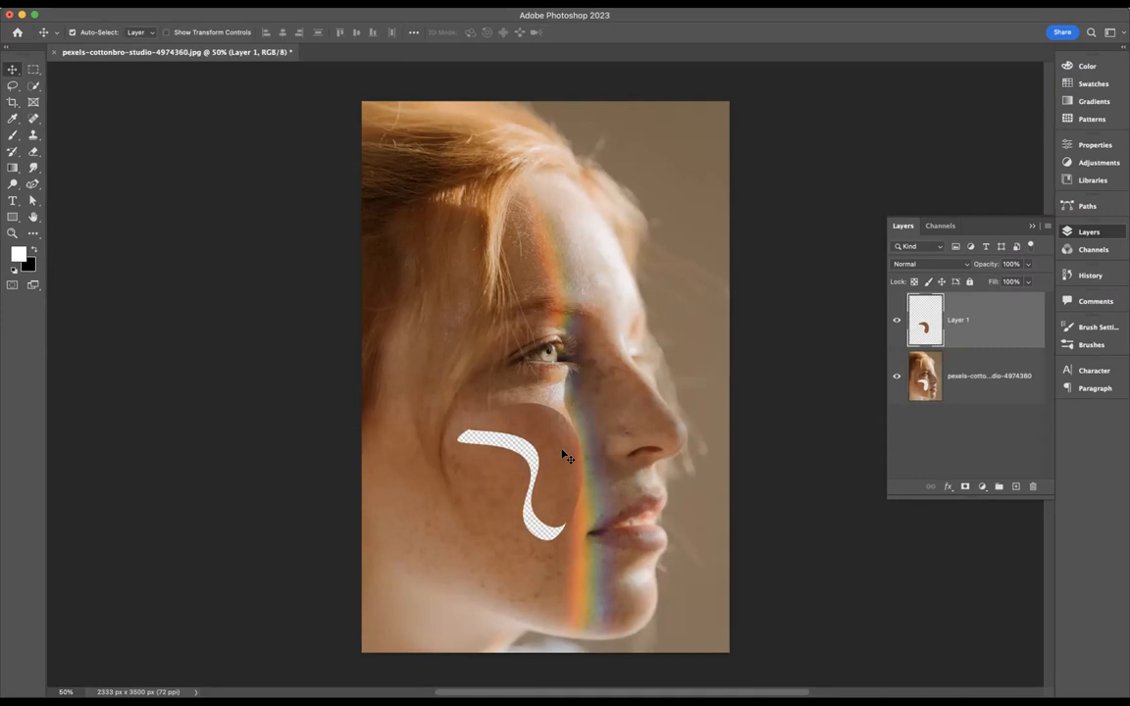
pyautogui.moveTo(1007, 356)
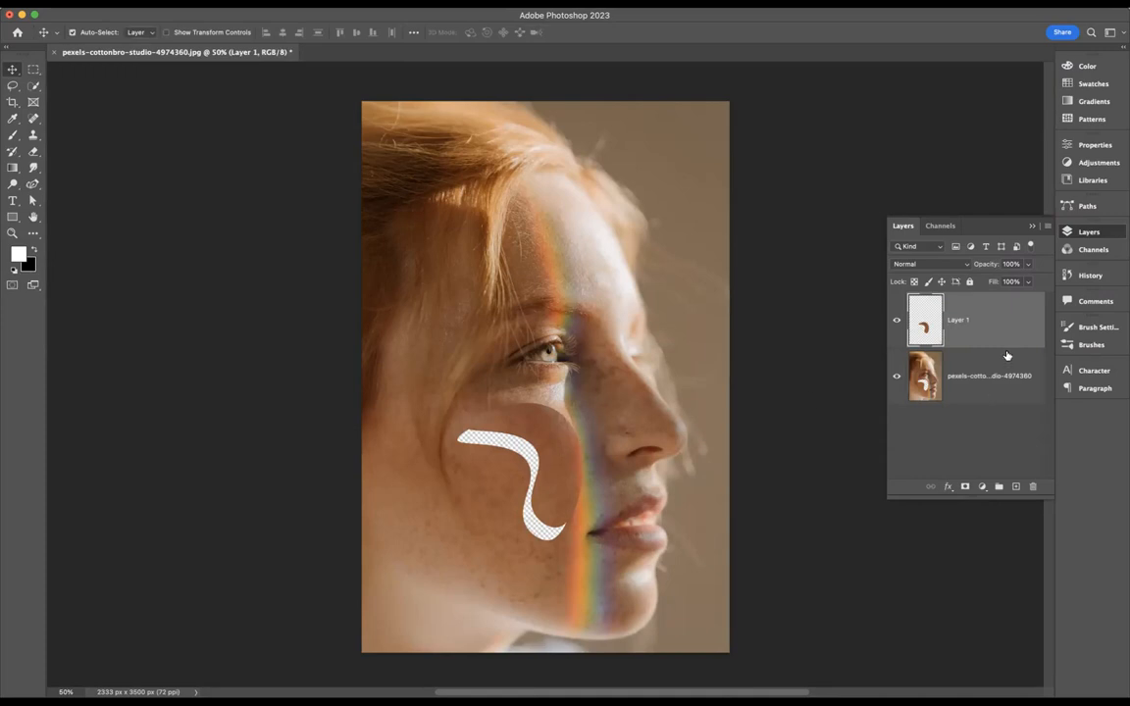
# Step: Enable Outer Glow, Drop Shadow and Bevel & Emboss on Layer 1's style
pyautogui.doubleClick(966, 319)
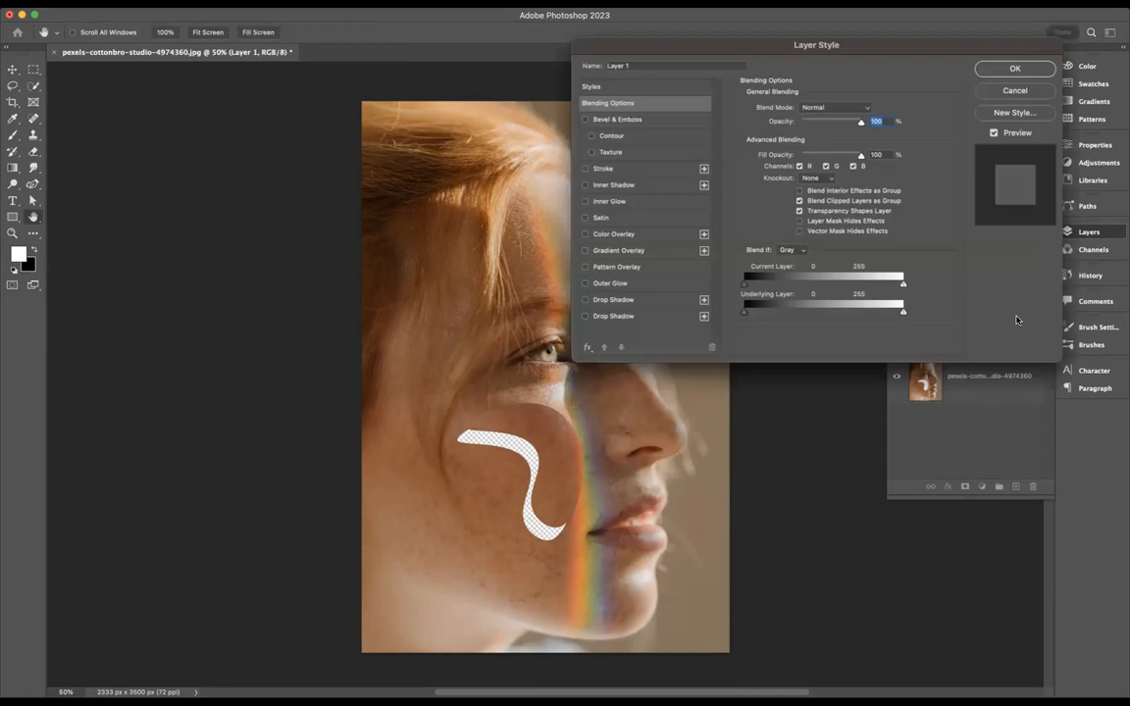
pyautogui.click(610, 283)
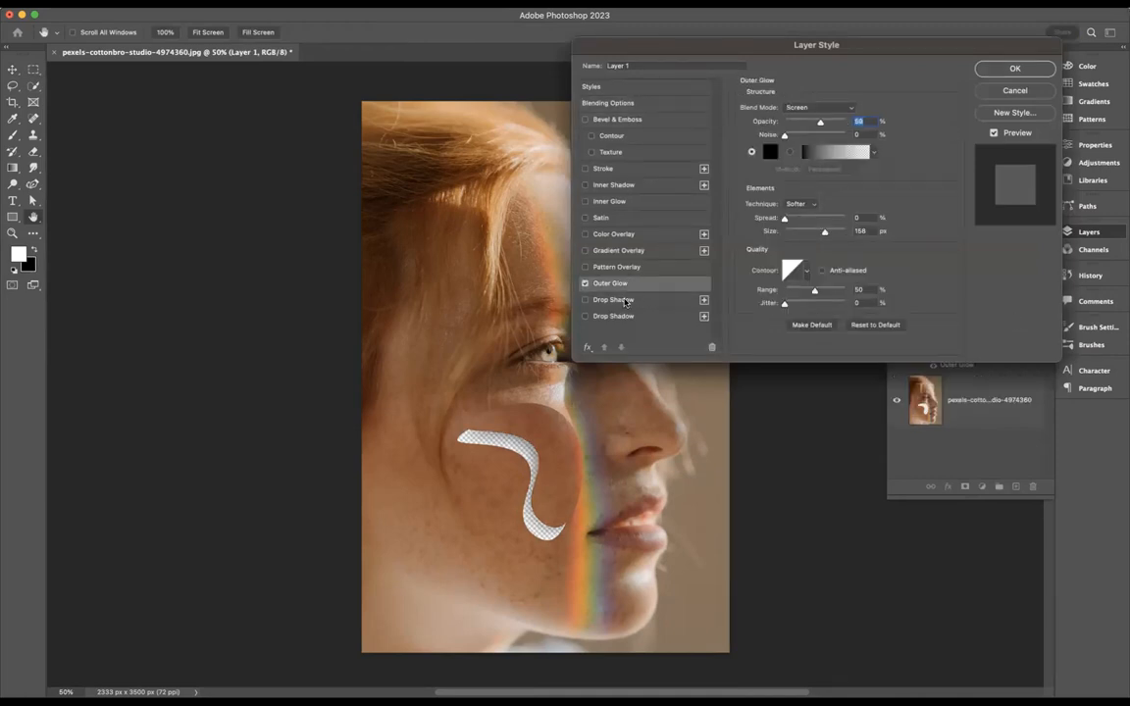
pyautogui.click(613, 299)
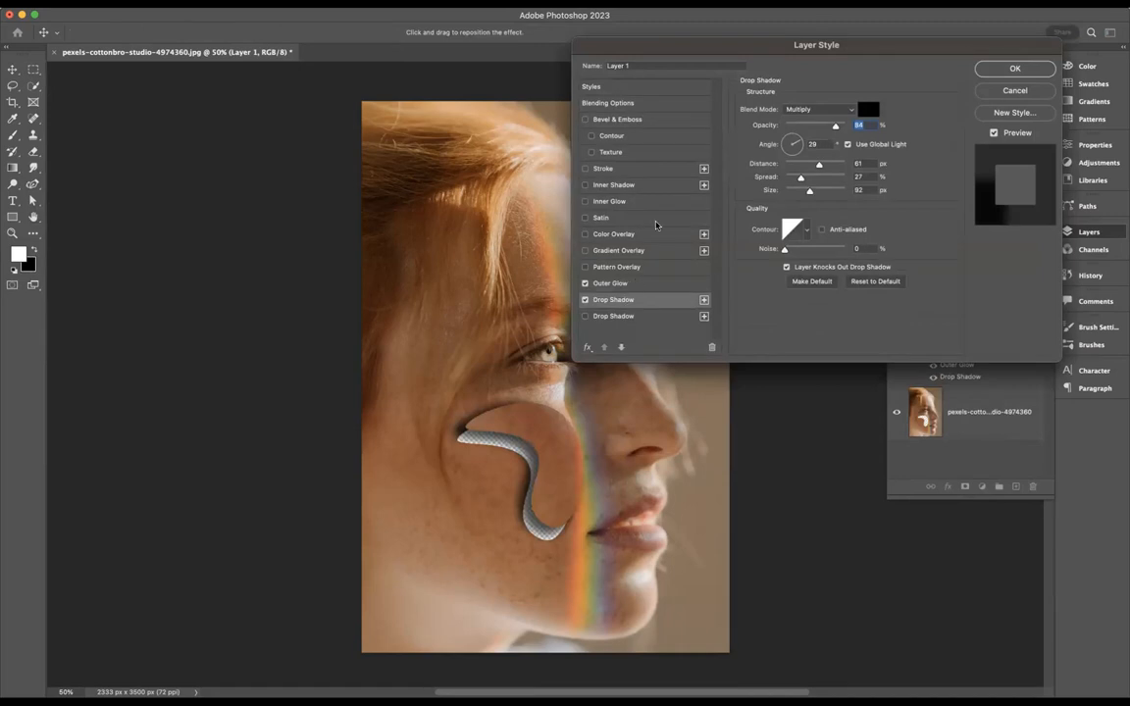
pyautogui.click(617, 119)
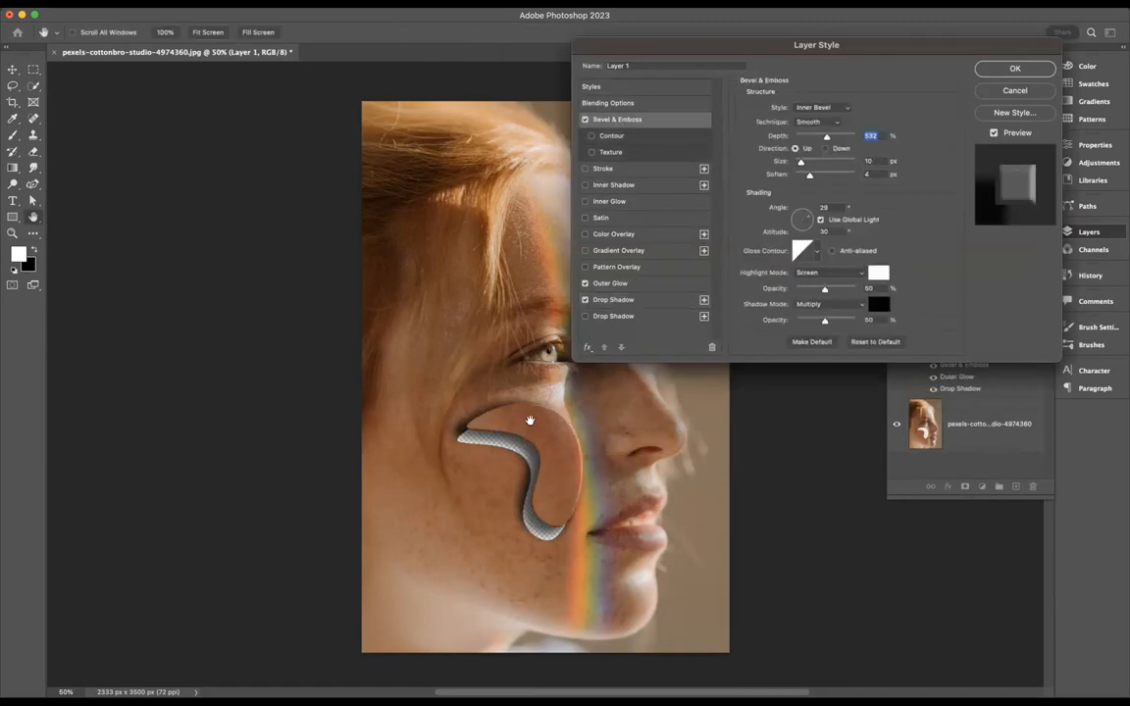
pyautogui.moveTo(551, 479)
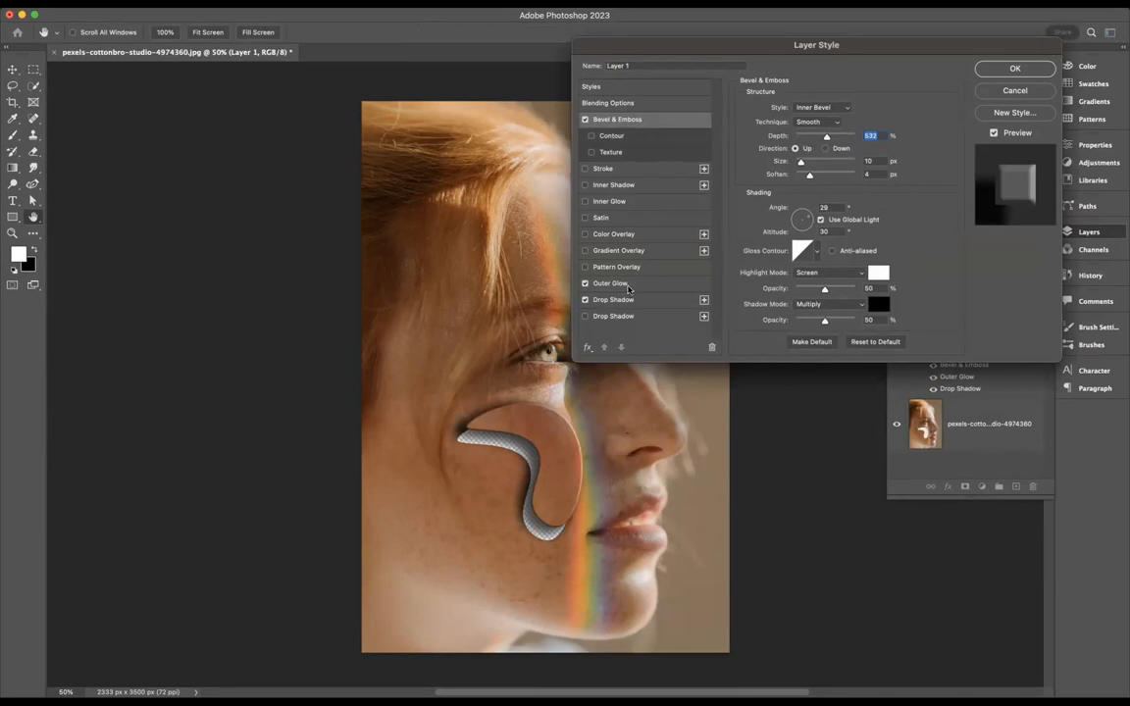
pyautogui.click(610, 283)
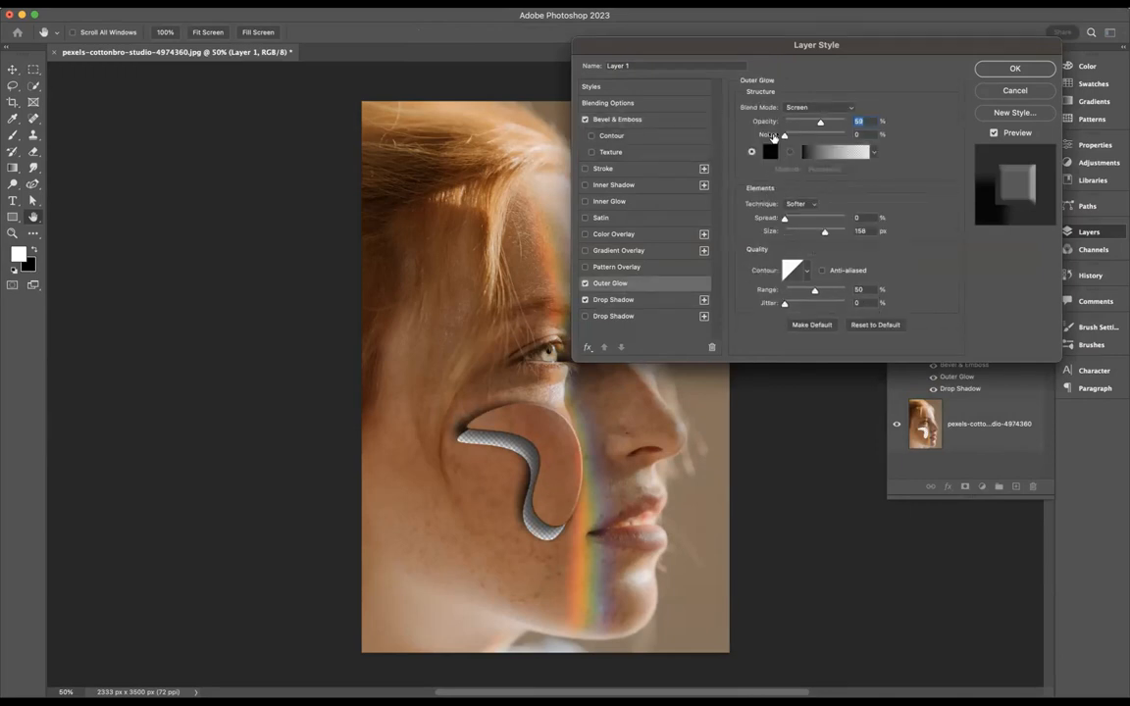
pyautogui.click(613, 299)
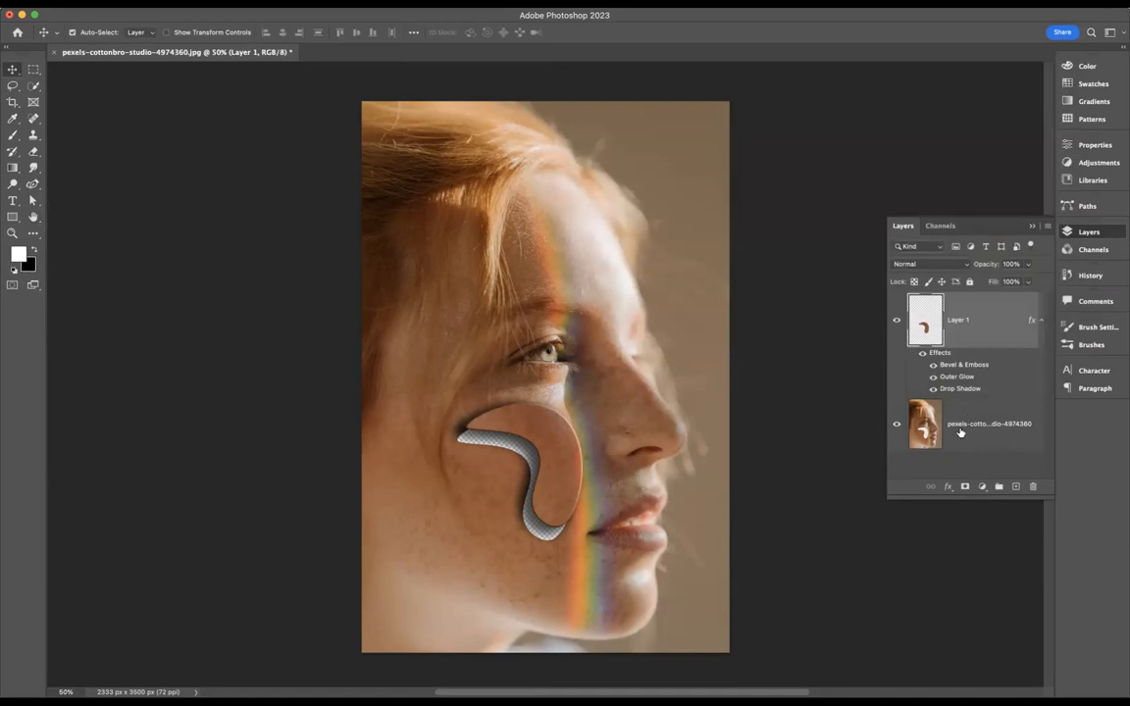
pyautogui.moveTo(961, 429)
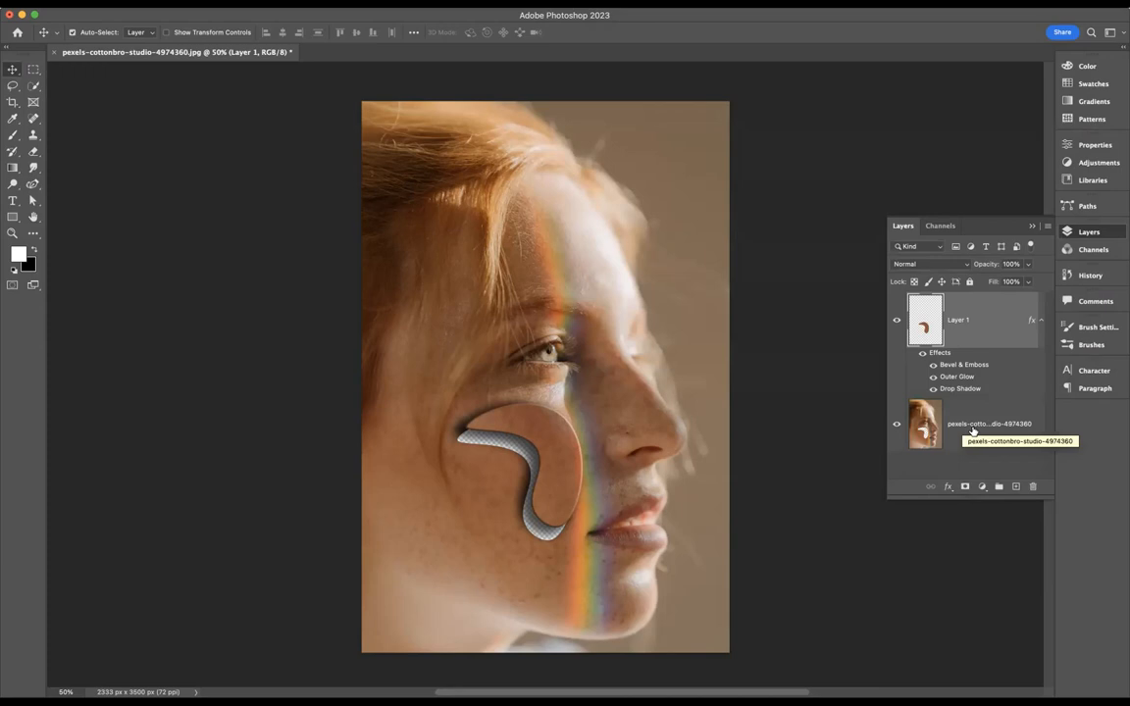
# Step: Add a #fd5a5a Solid Color fill layer and move it below the portrait
pyautogui.click(989, 423)
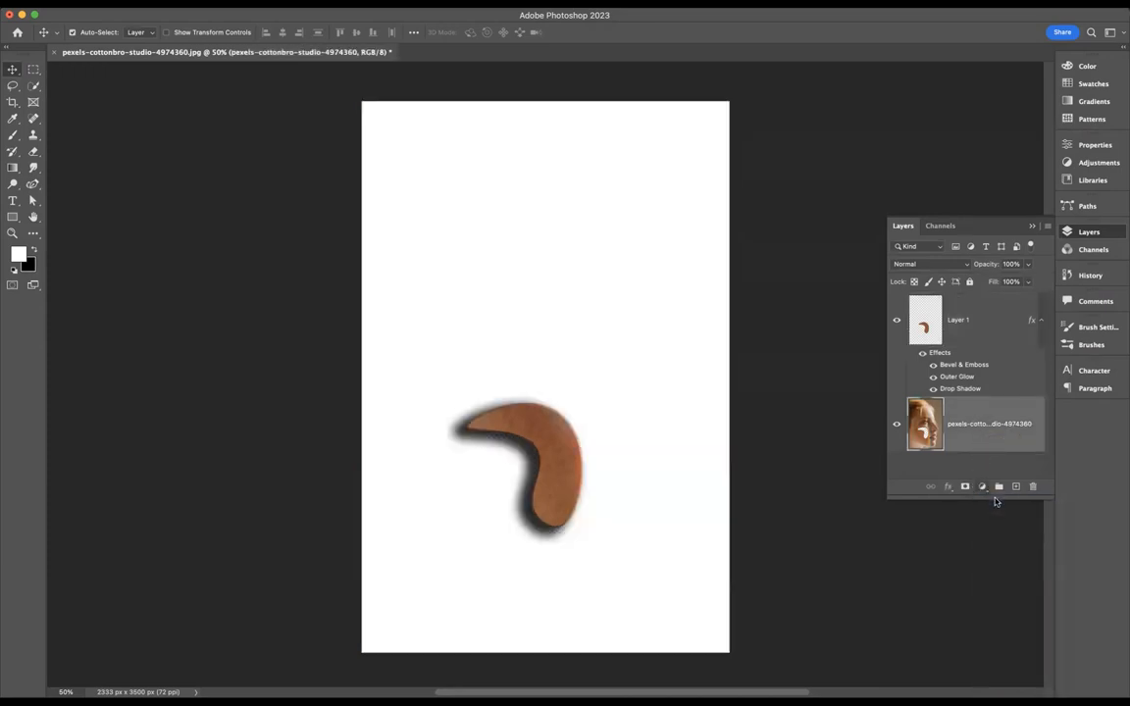
pyautogui.click(982, 487)
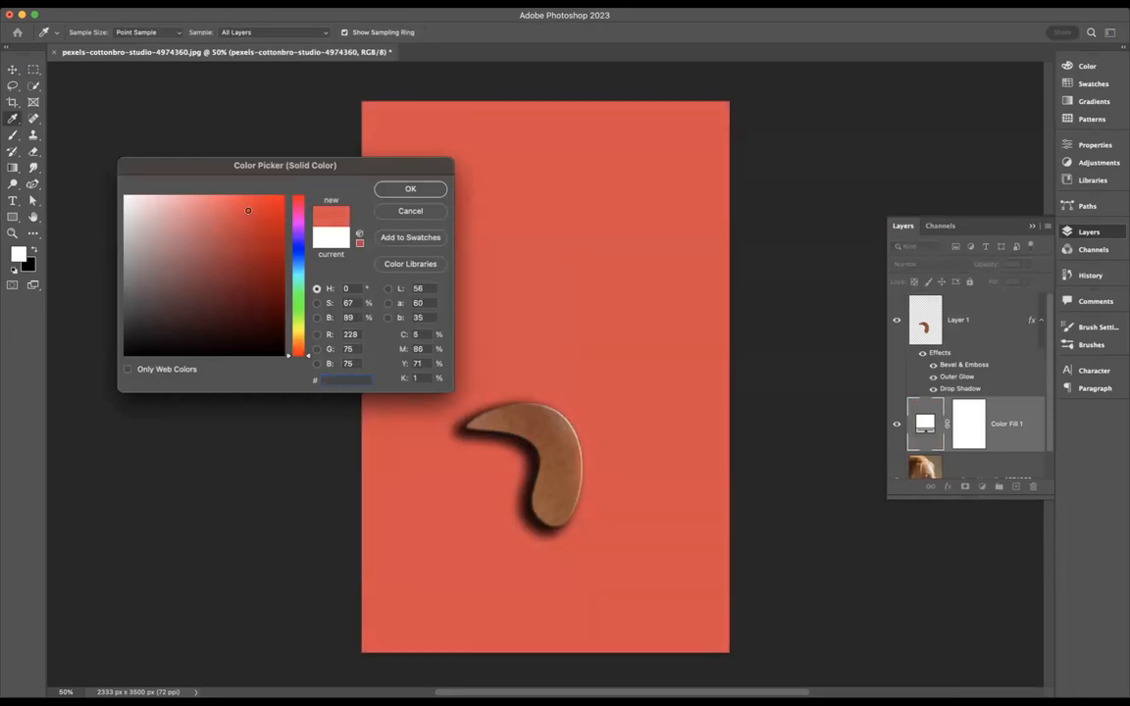
pyautogui.click(227, 196)
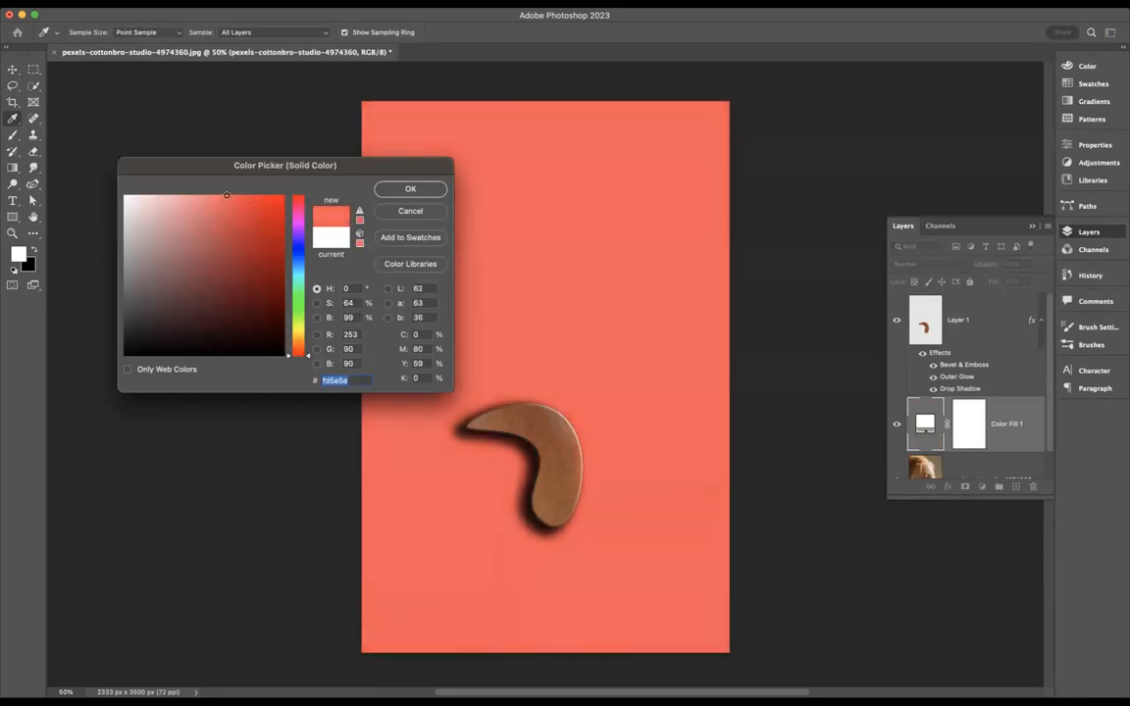
pyautogui.click(410, 188)
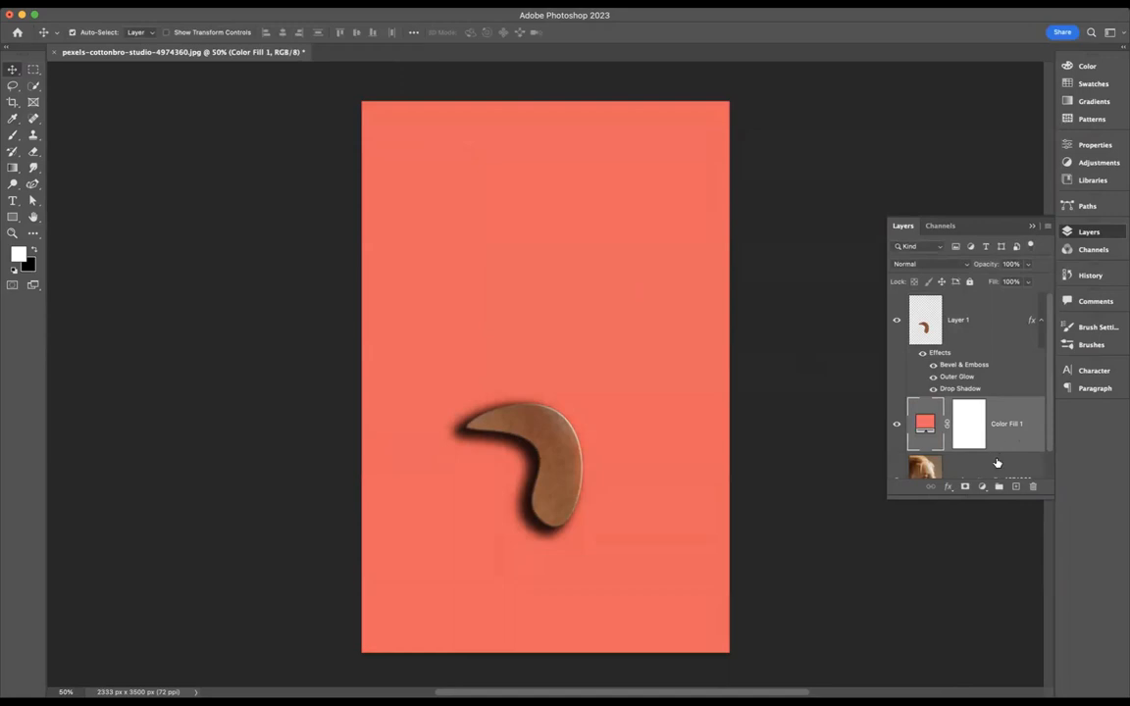
pyautogui.click(895, 424)
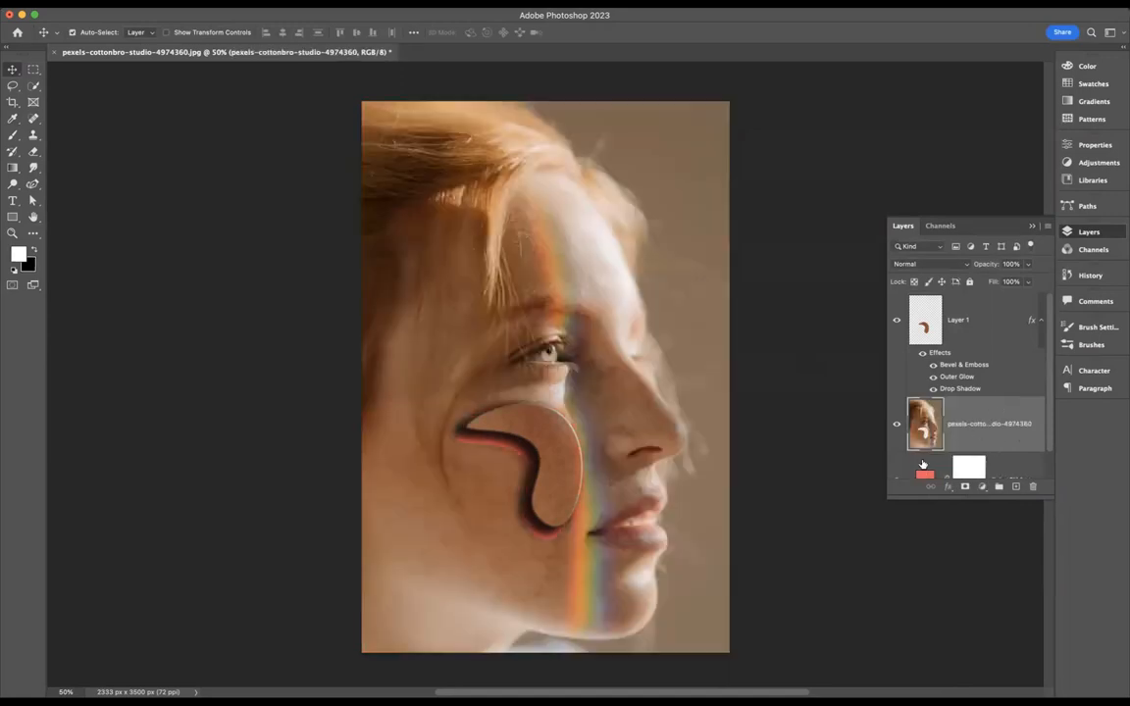